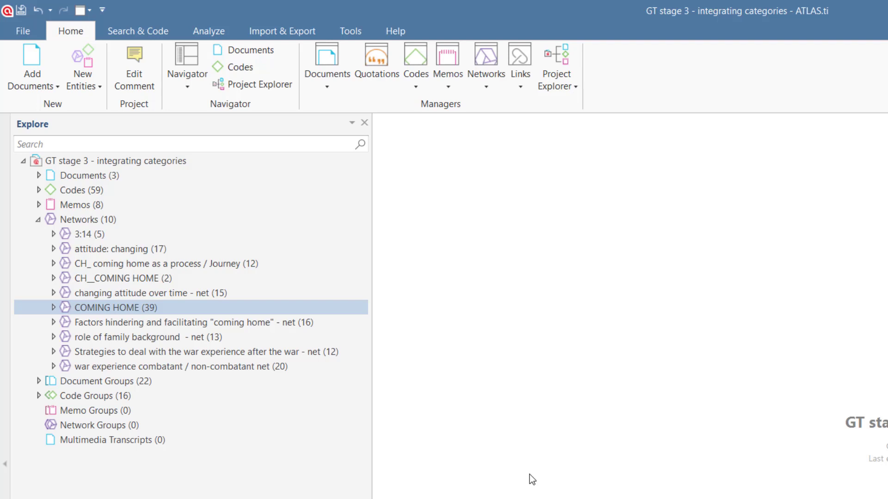
{"action": "mouse_move", "coordinate": [515, 455]}
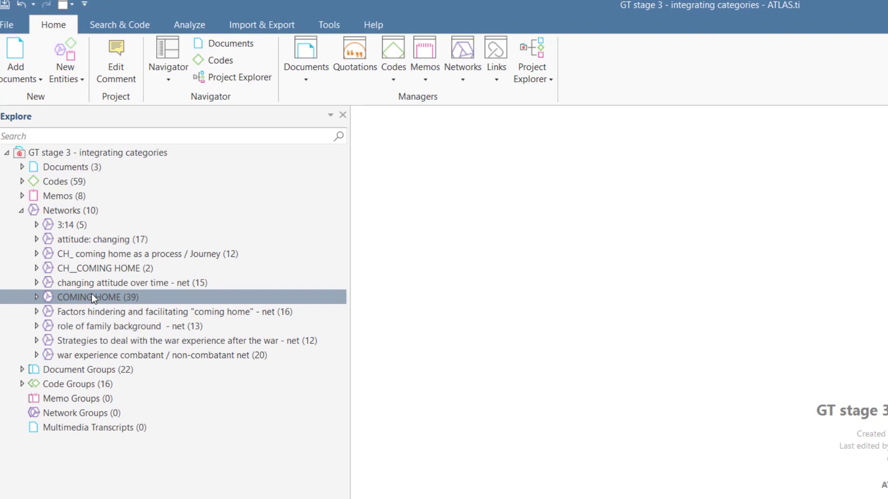
- Open the COMING HOME network to display its web of coded concepts and relations
{"action": "double_click", "coordinate": [96, 297]}
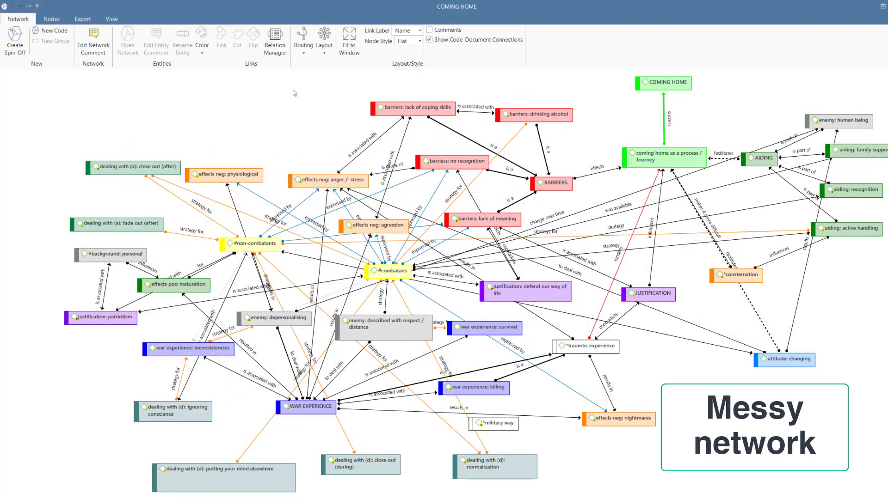
{"action": "mouse_move", "coordinate": [654, 99]}
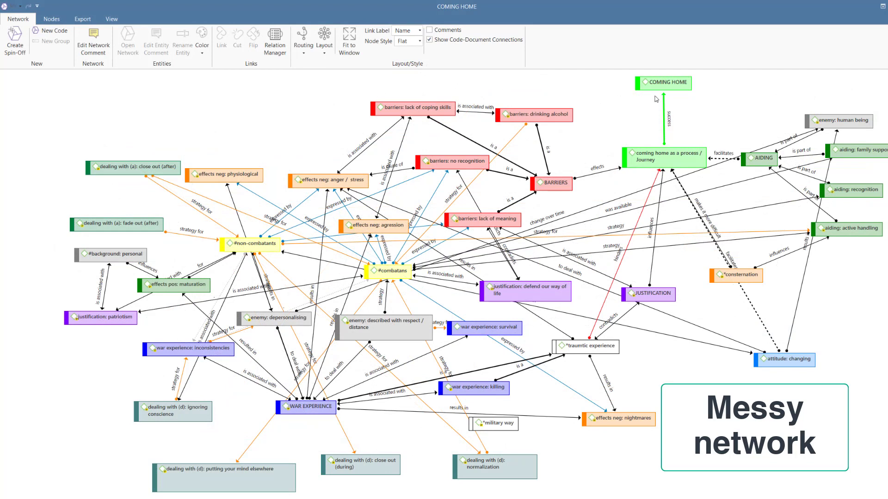
{"action": "mouse_move", "coordinate": [664, 83]}
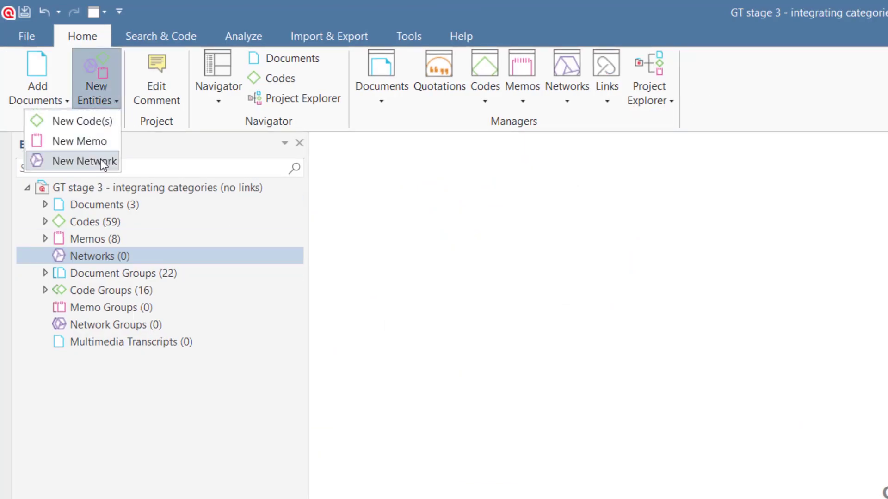
- Create 'Messy network (example)' and link coming home as a process / Journey to COMING HOME with a succeeds relation
{"action": "left_click", "coordinate": [85, 161]}
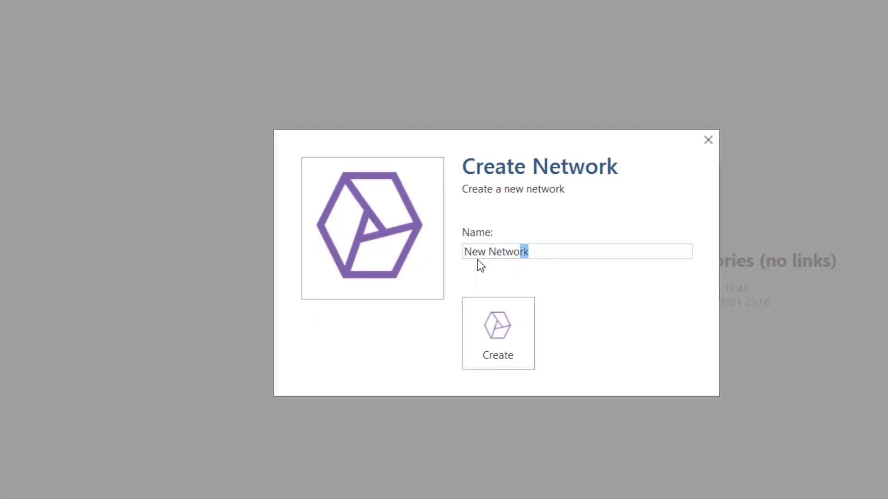
{"action": "type", "text": "Messy netw"}
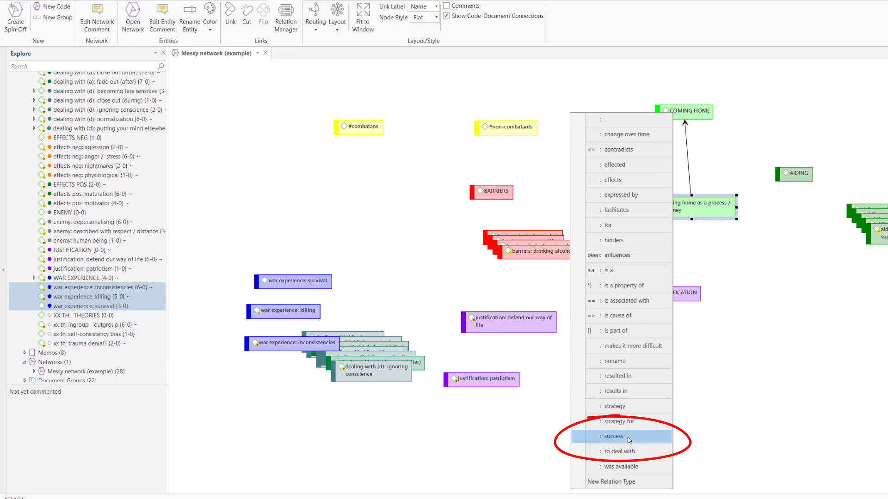
{"action": "left_click", "coordinate": [613, 435]}
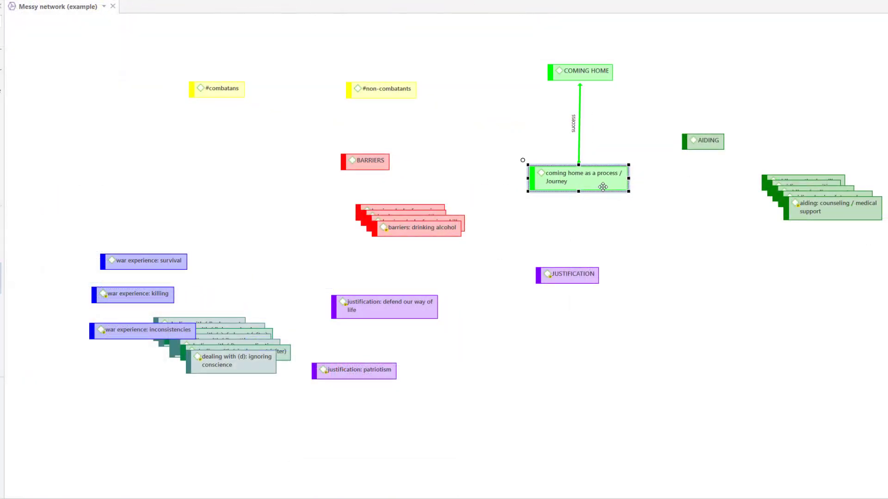
{"action": "mouse_move", "coordinate": [683, 149]}
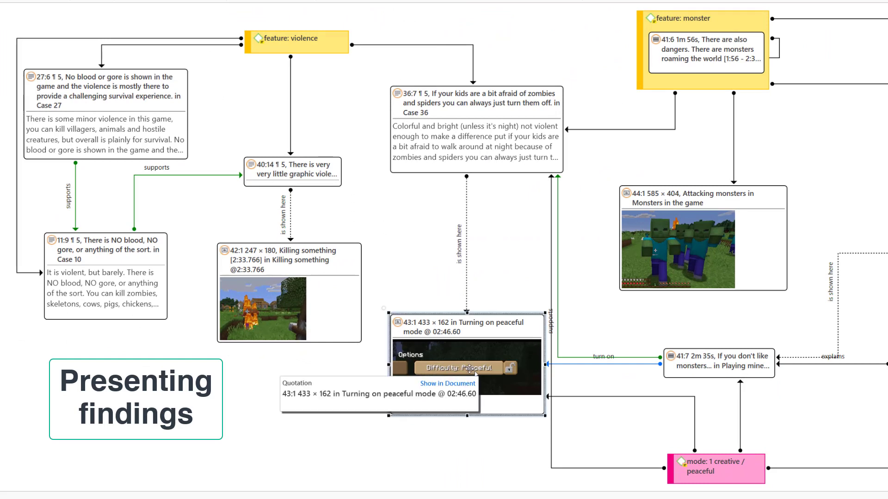
{"action": "mouse_move", "coordinate": [447, 382]}
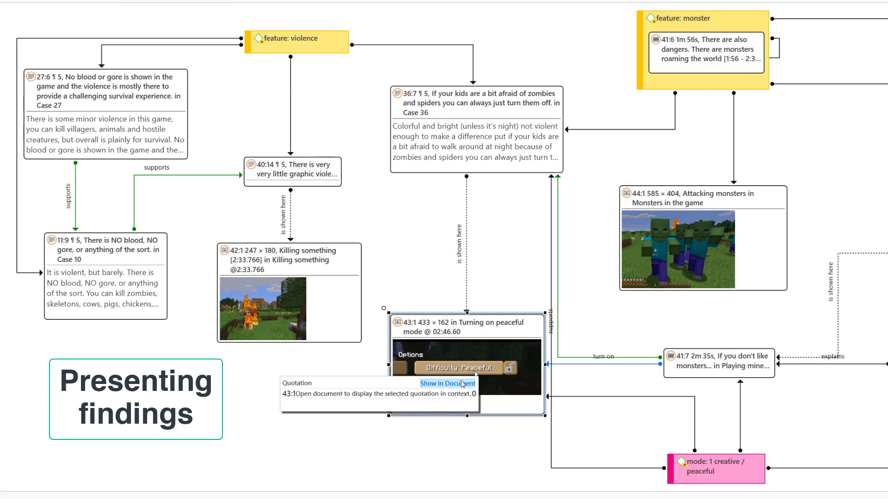
- Show quotation 43:1 about turning on peaceful mode in its source document
{"action": "left_click", "coordinate": [447, 382]}
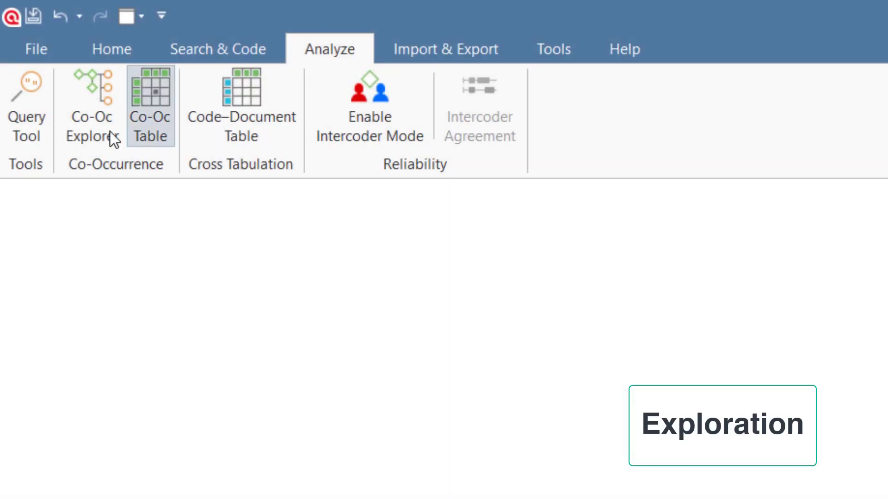
- In the Co-Oc Explorer, list the codes co-occurring with children: < happiness and select the blog comment entry
{"action": "left_click", "coordinate": [150, 105]}
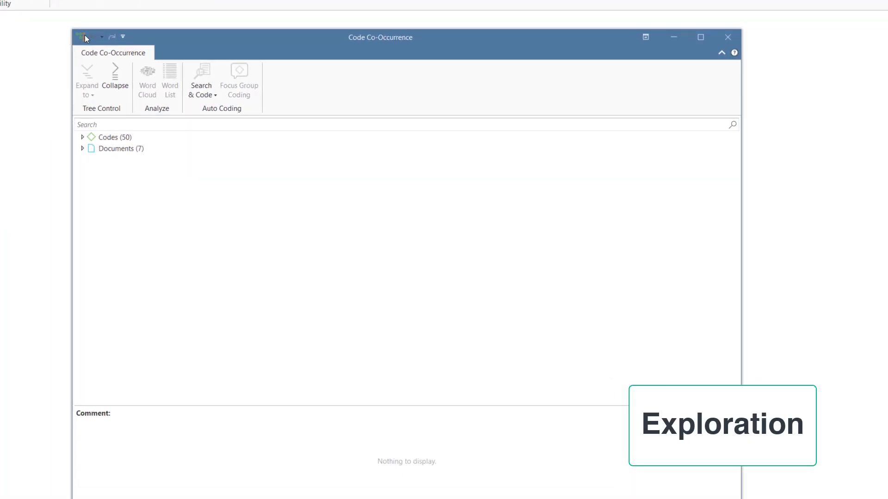
{"action": "left_click", "coordinate": [83, 37]}
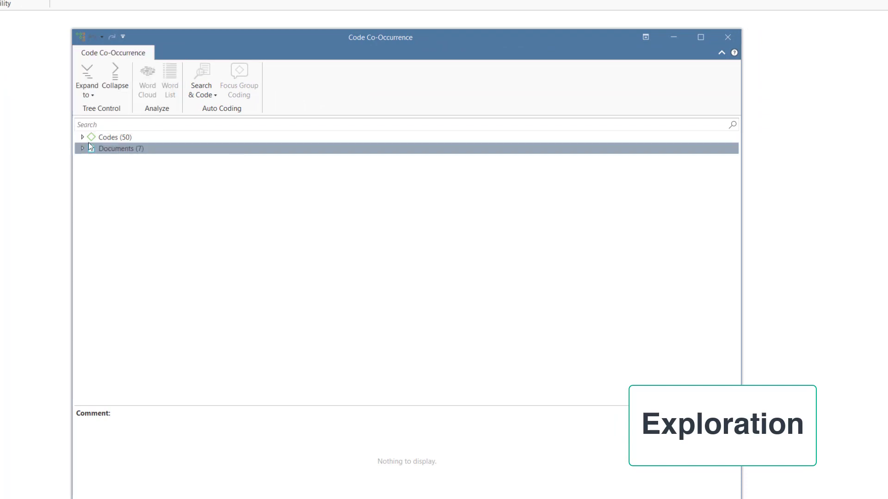
{"action": "left_click", "coordinate": [83, 137]}
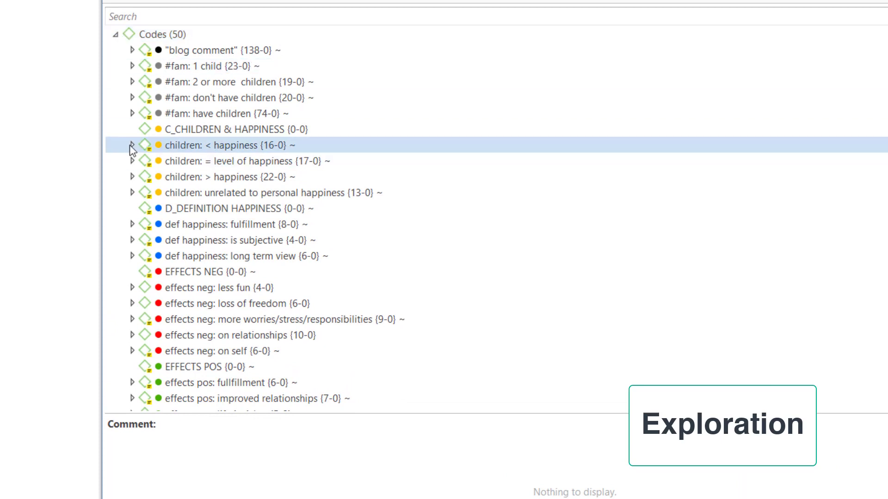
{"action": "left_click", "coordinate": [132, 145]}
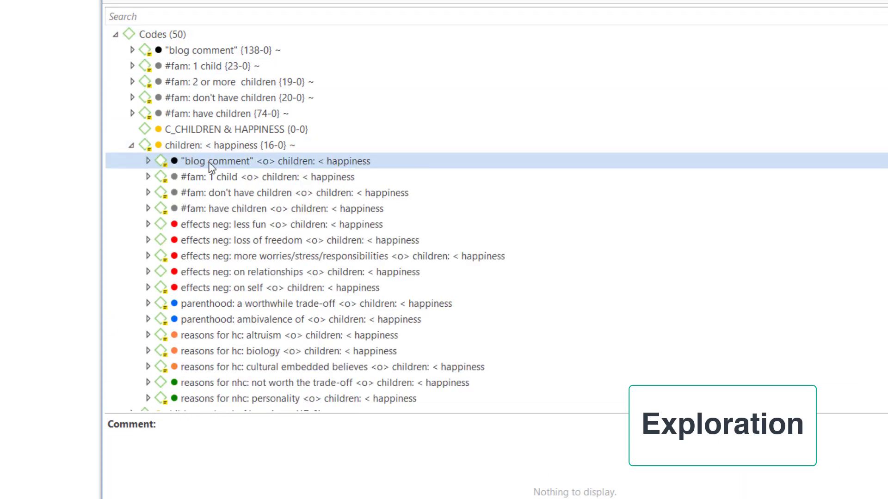
{"action": "left_click", "coordinate": [255, 177]}
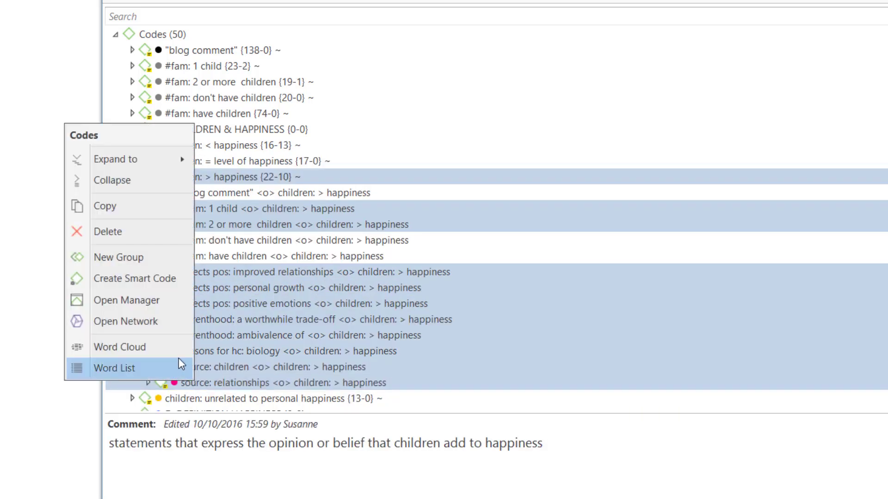
- Open a network of the co-occurring codes and show it full screen
{"action": "left_click", "coordinate": [126, 321]}
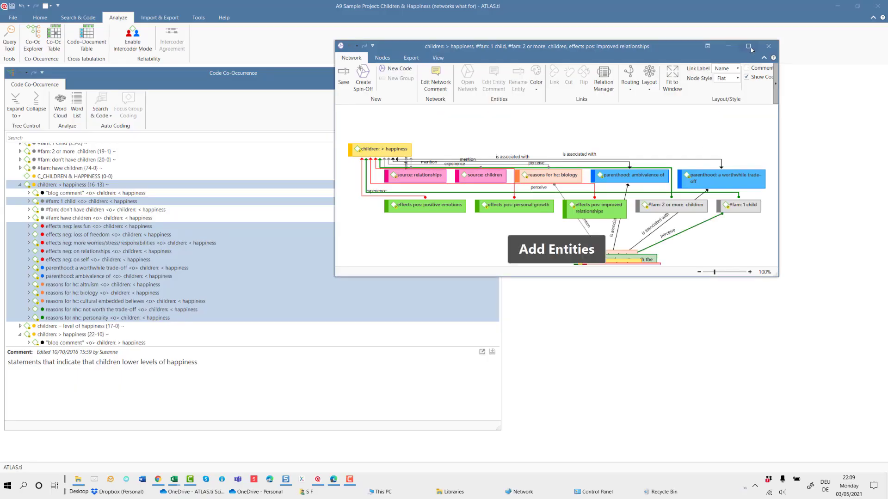
{"action": "left_click", "coordinate": [748, 46]}
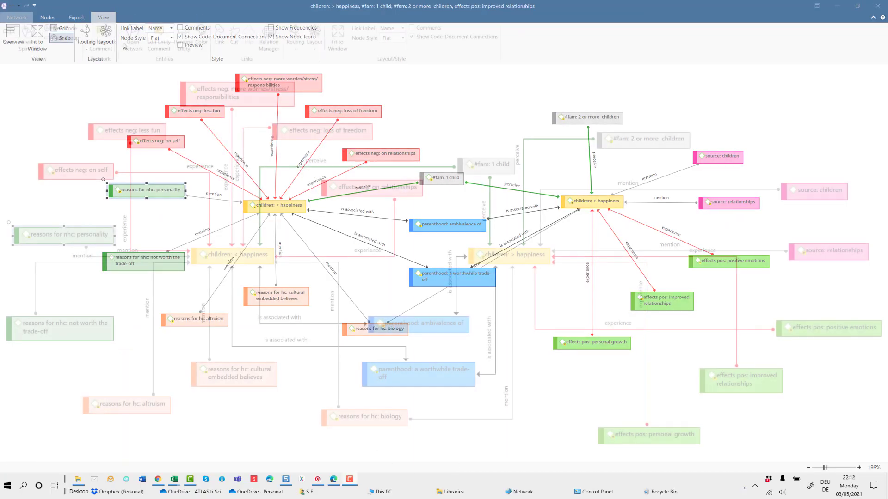